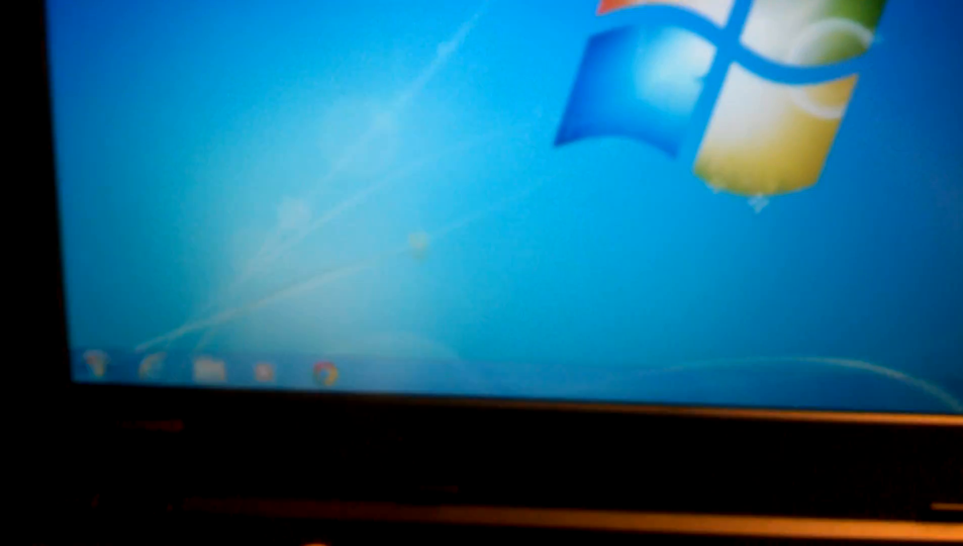
Search 'keyboard' from the Start menu and bring up Keyboard Properties.
type("ke")
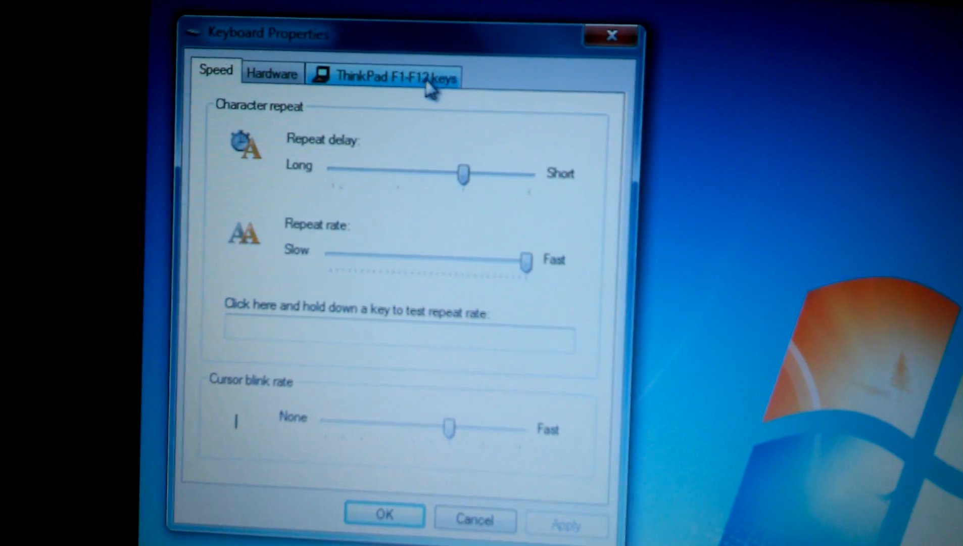
Set ThinkPad F1-F12 keys to Legacy mode and confirm with OK.
left_click(396, 77)
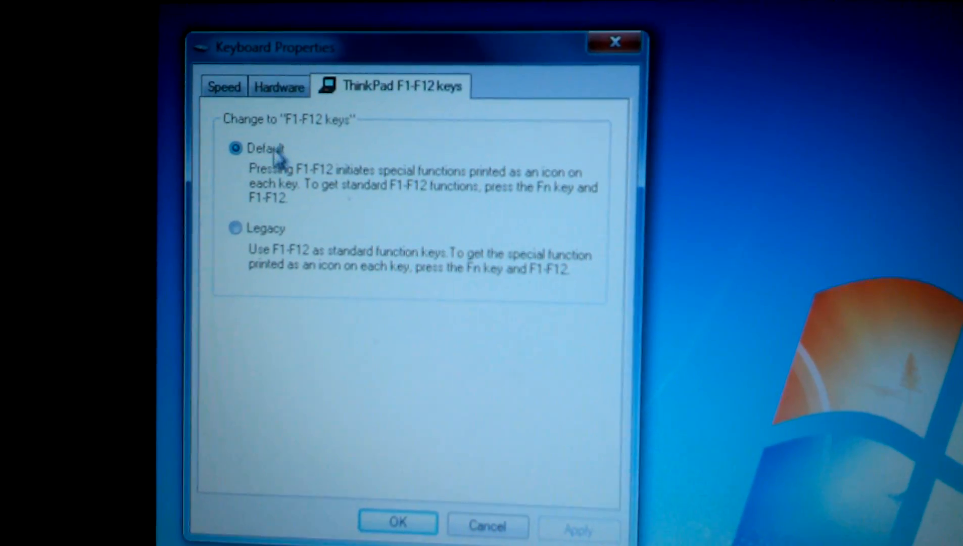
left_click(236, 229)
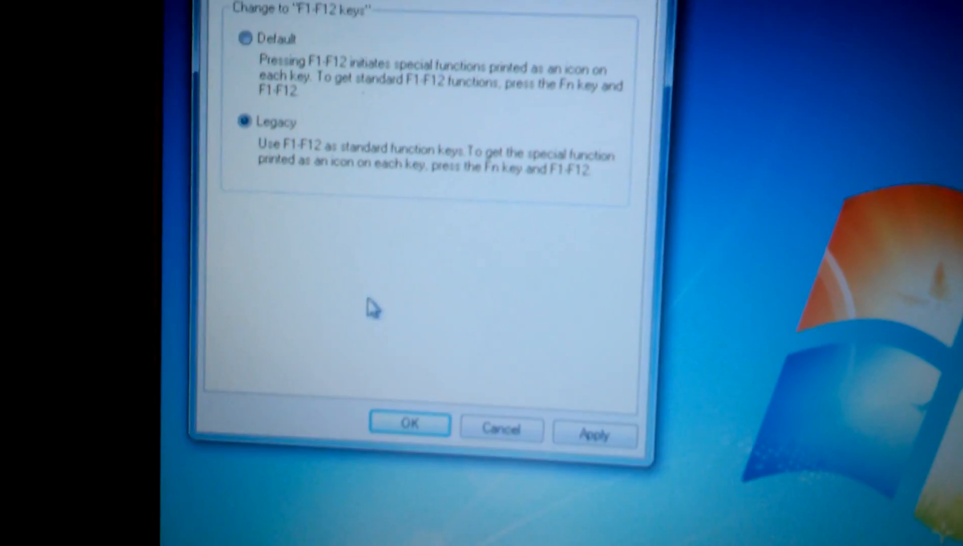
left_click(409, 423)
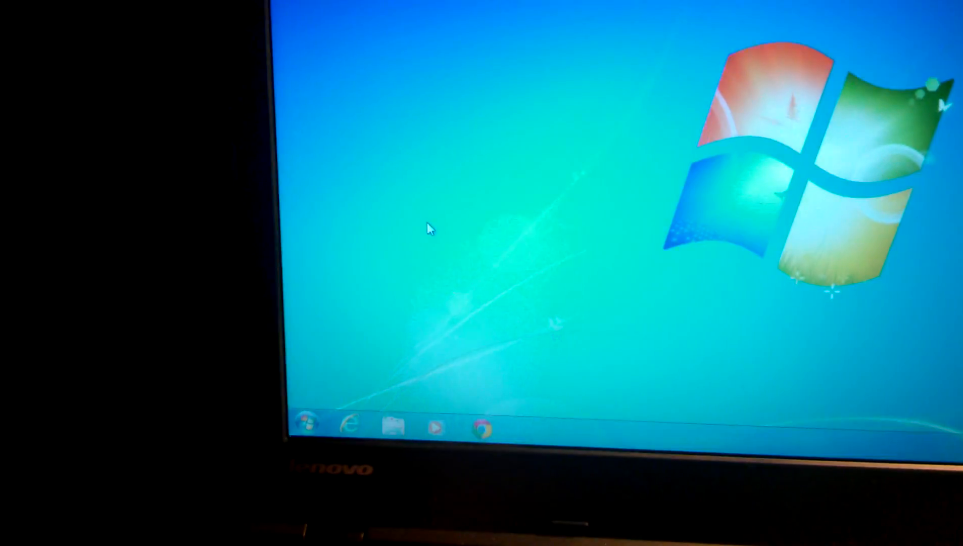